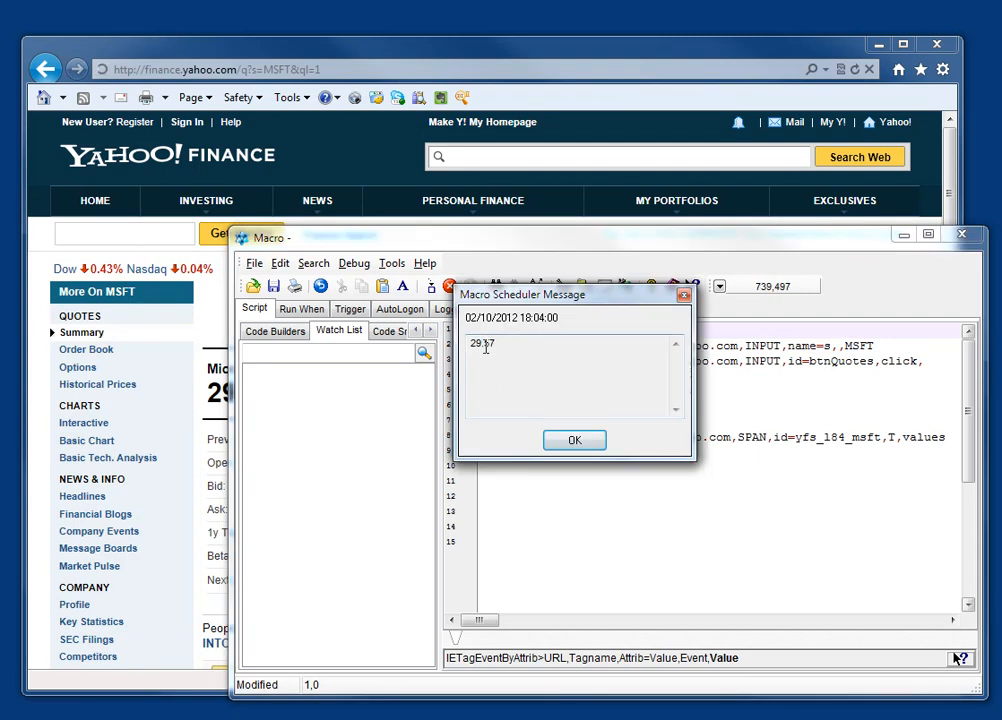
Dismiss the 29.57 price message and bring the Yahoo Finance page forward
click(574, 440)
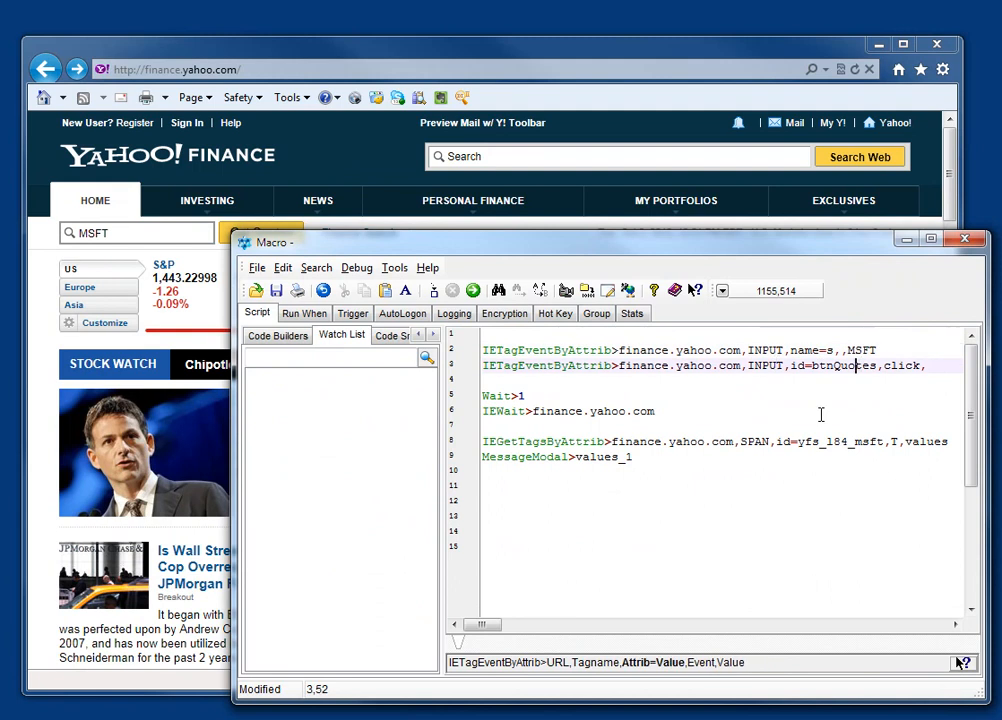
click(810, 350)
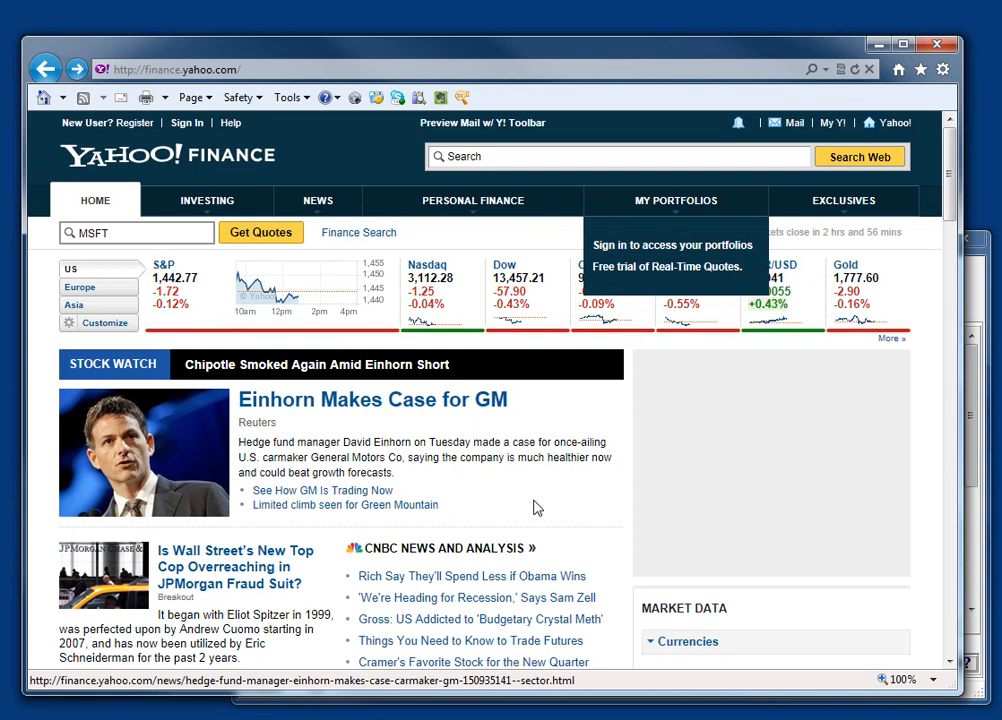
right_click(536, 508)
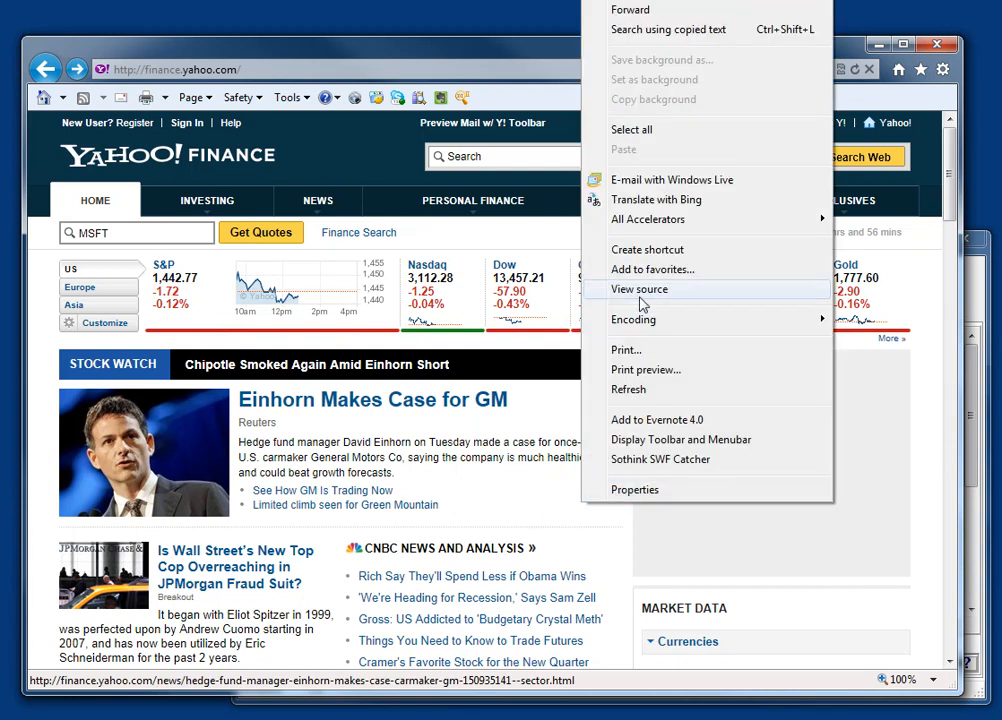
click(640, 288)
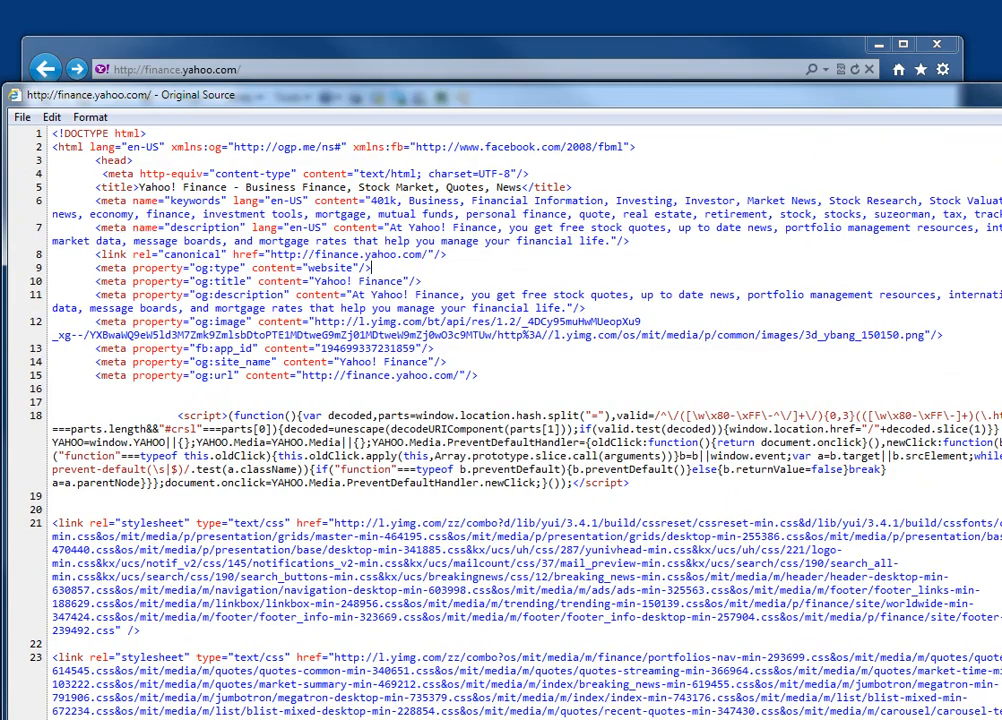
scroll(down, 3)
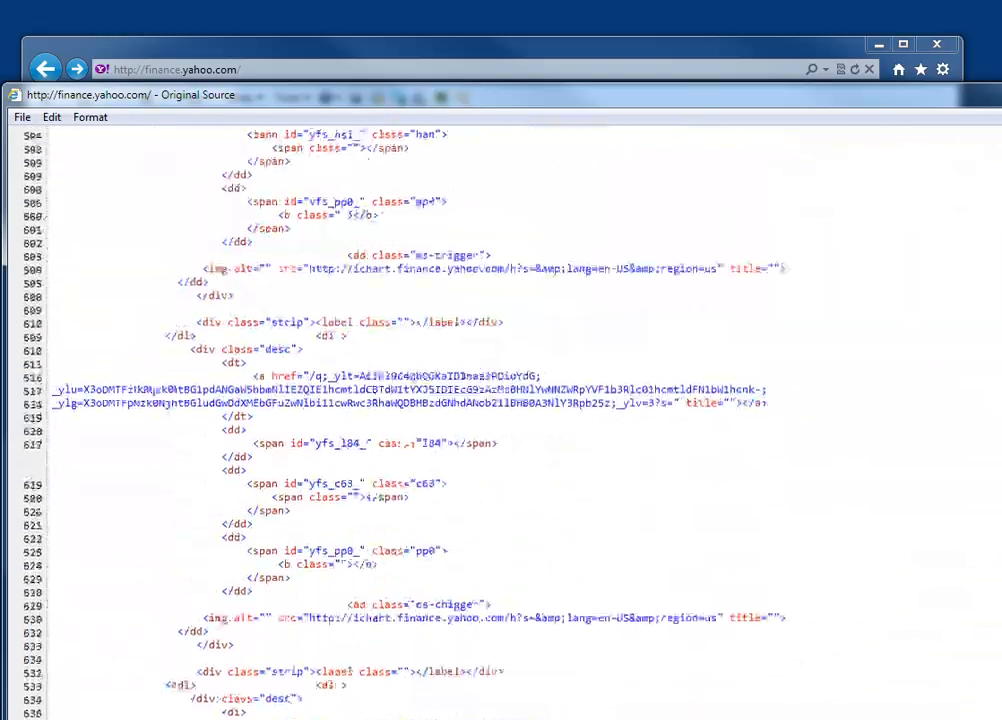
scroll(down, 3)
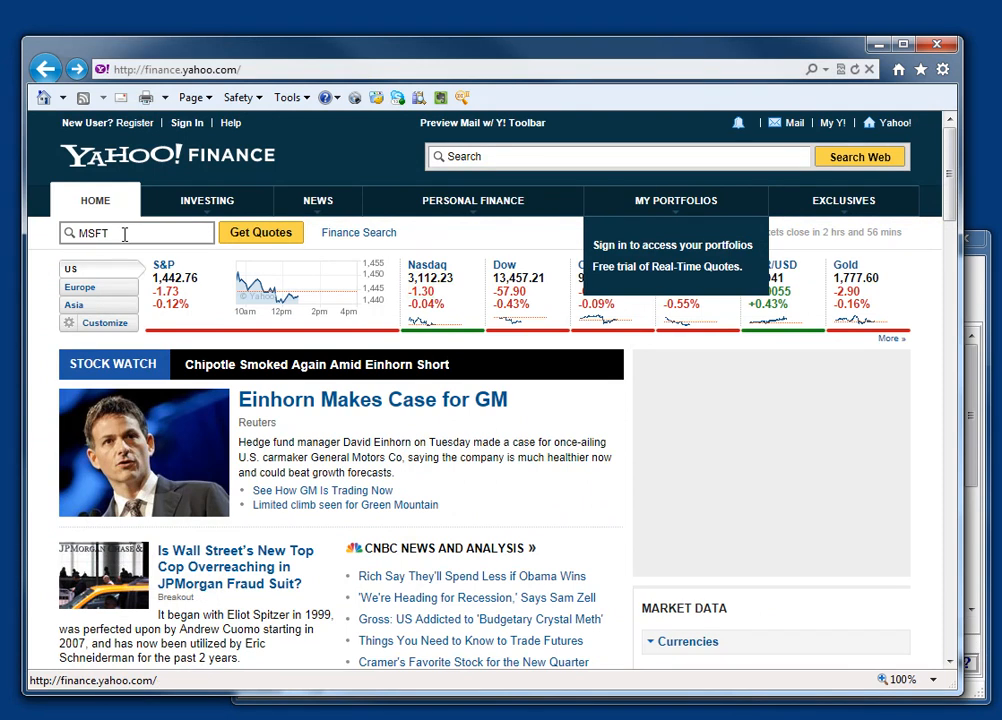
Open the F12 developer tools and start picking the Get Quotes element (id btnQuotes)
key(F12)
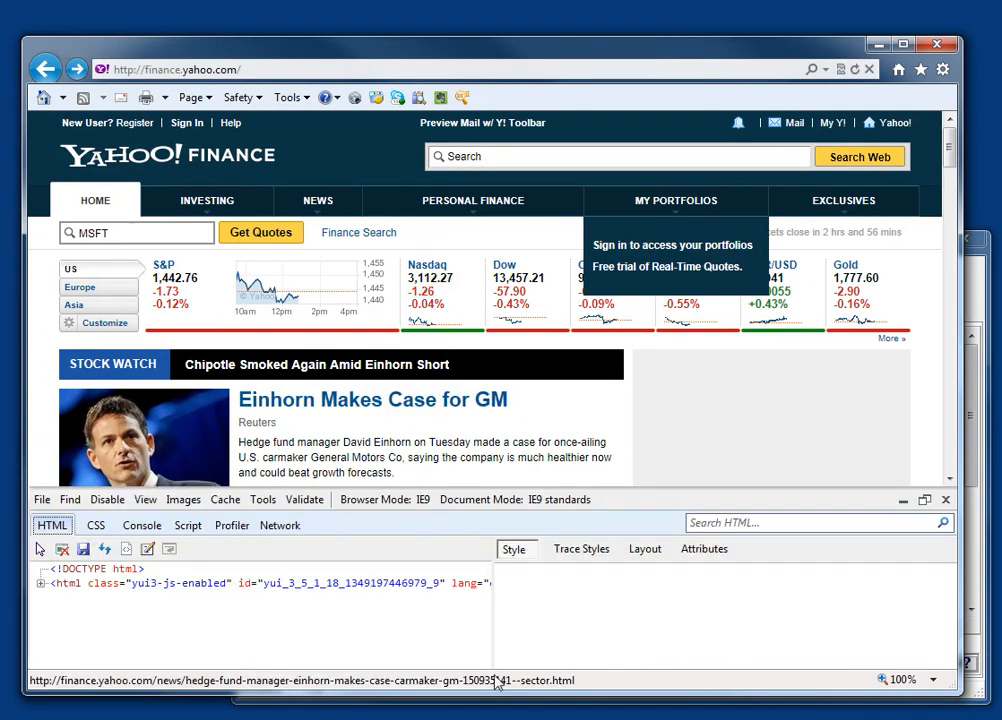
click(924, 500)
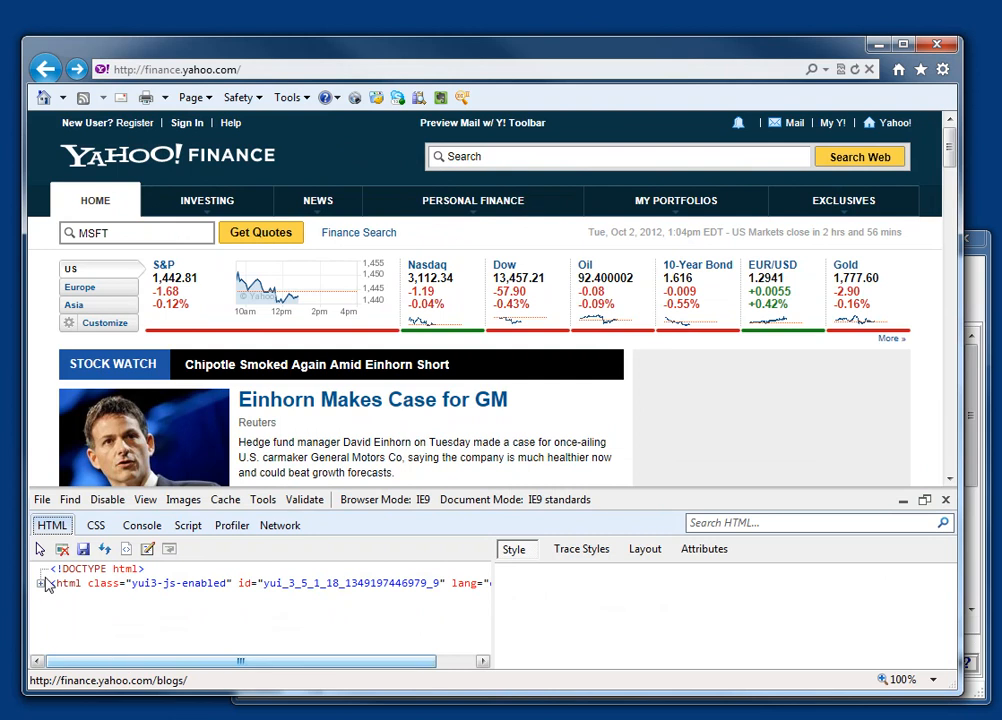
mouse_move(40, 548)
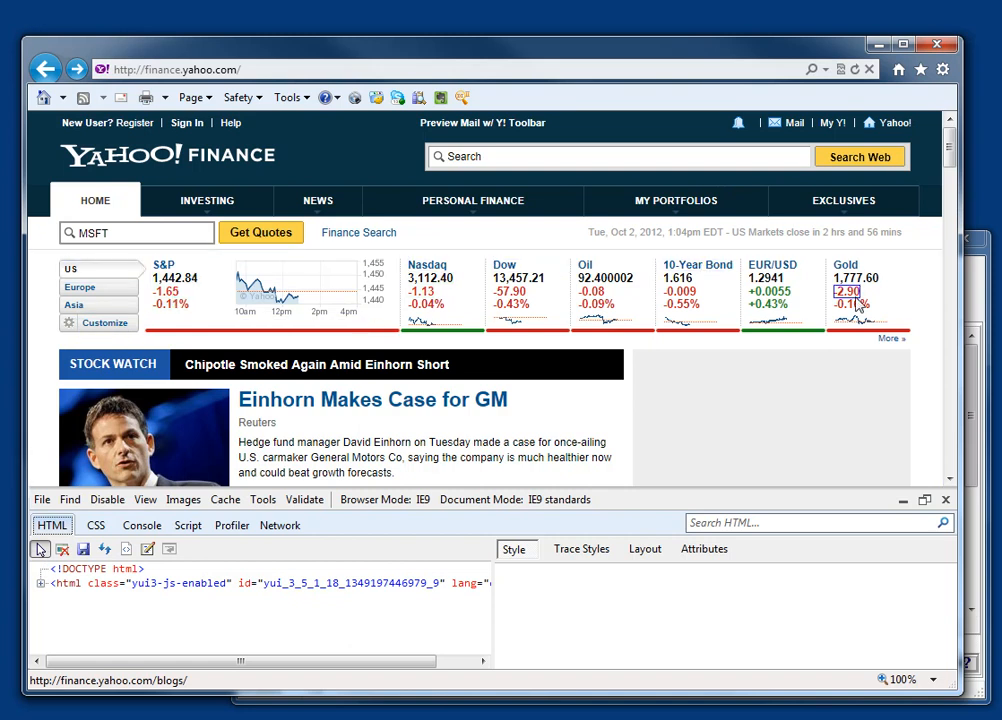
mouse_move(100, 288)
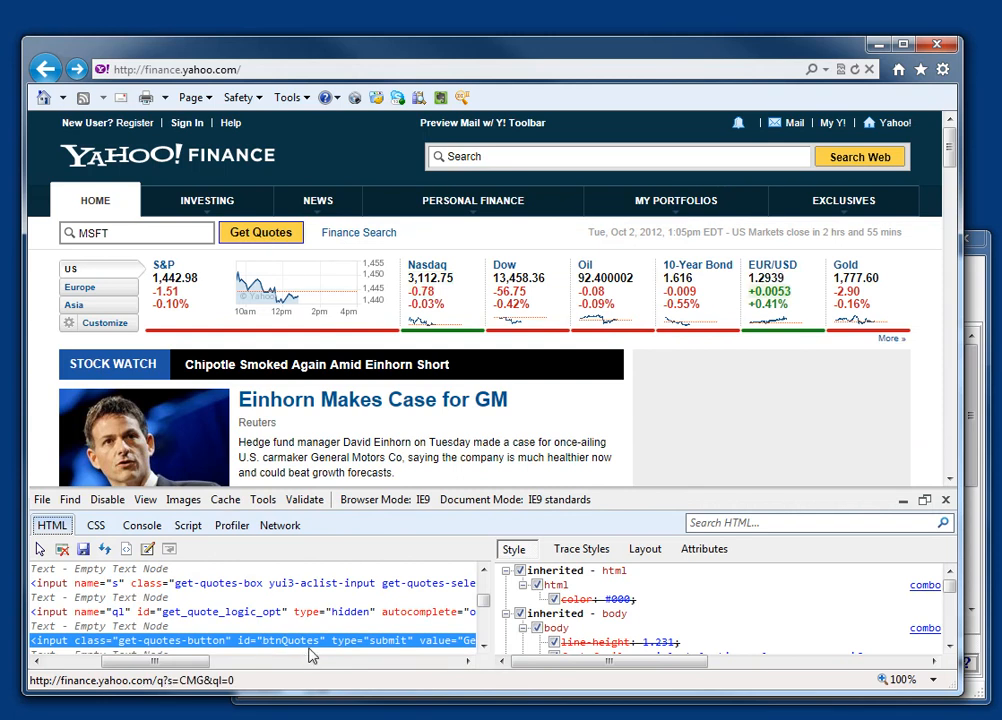
Scroll the HTML pane to read the btnQuotes input's attributes
scroll(right, 3)
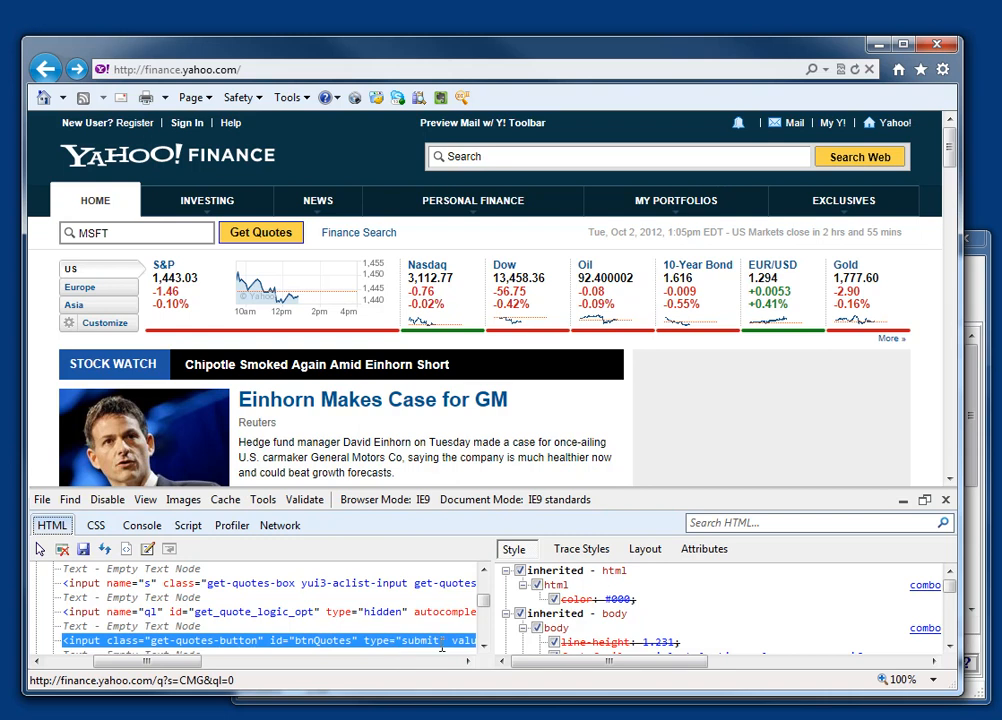
scroll(down, 3)
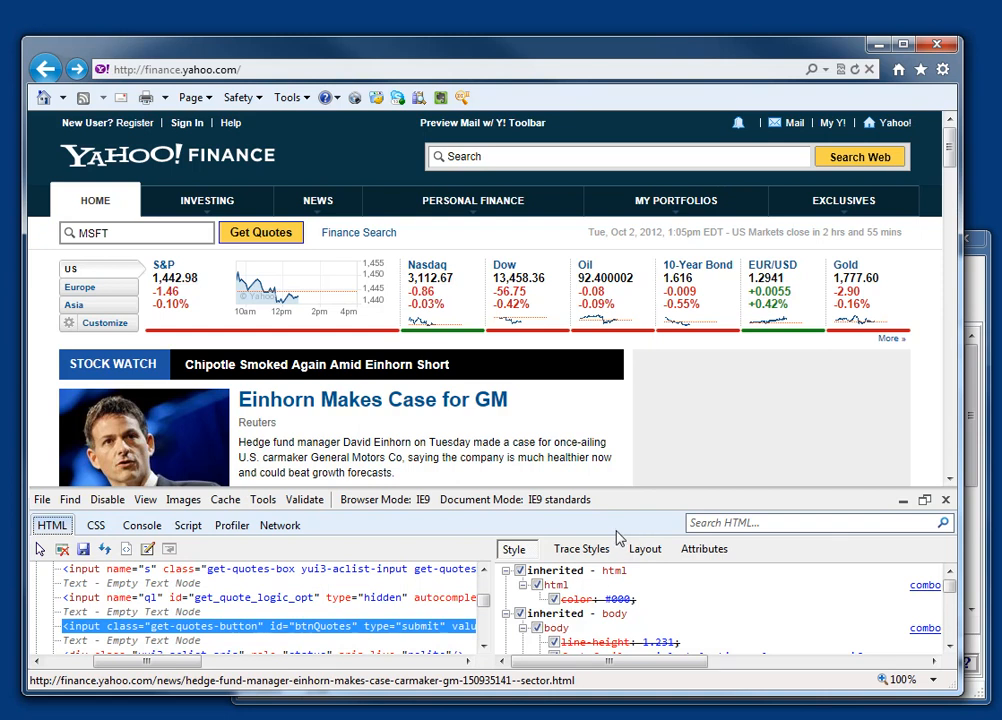
mouse_move(978, 296)
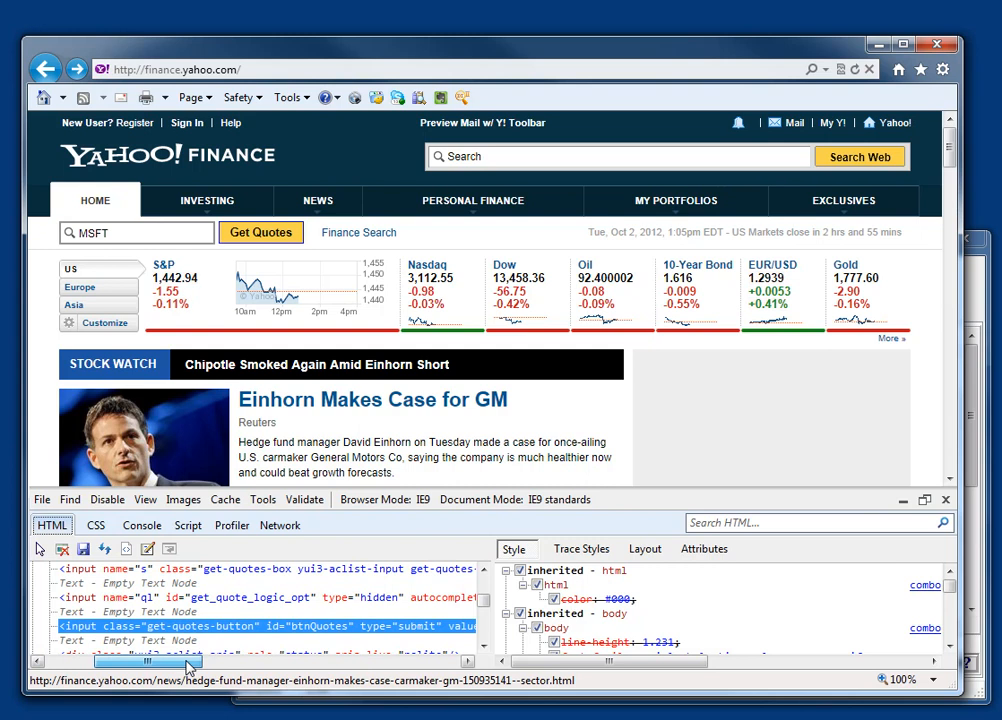
scroll(right, 3)
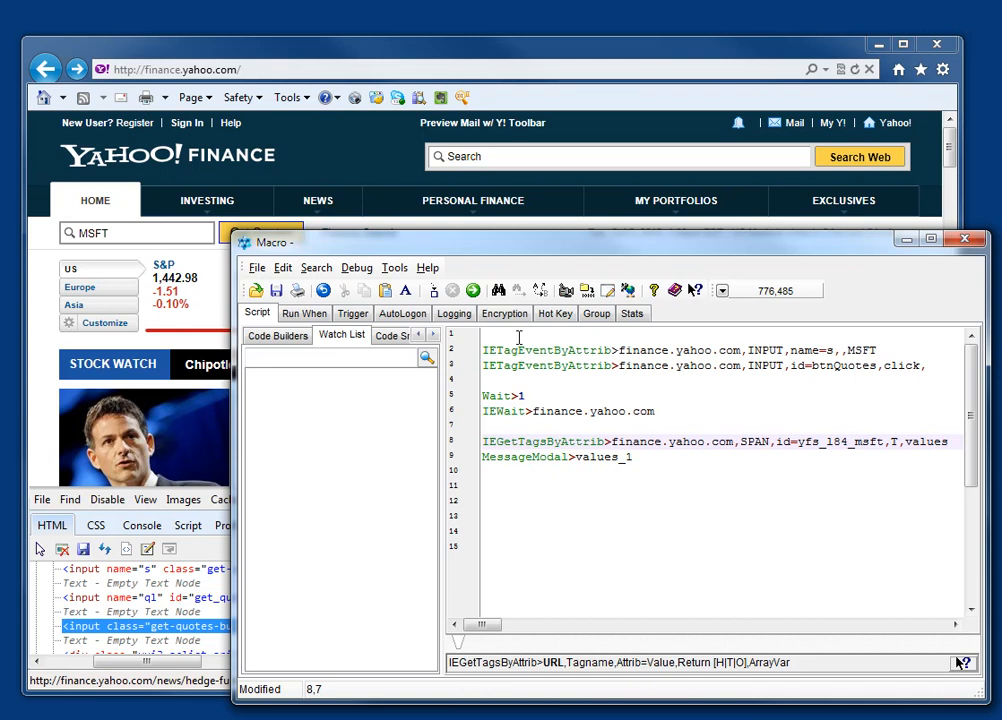
Focus the script editor to run the macro that fetches the MSFT quote
click(860, 350)
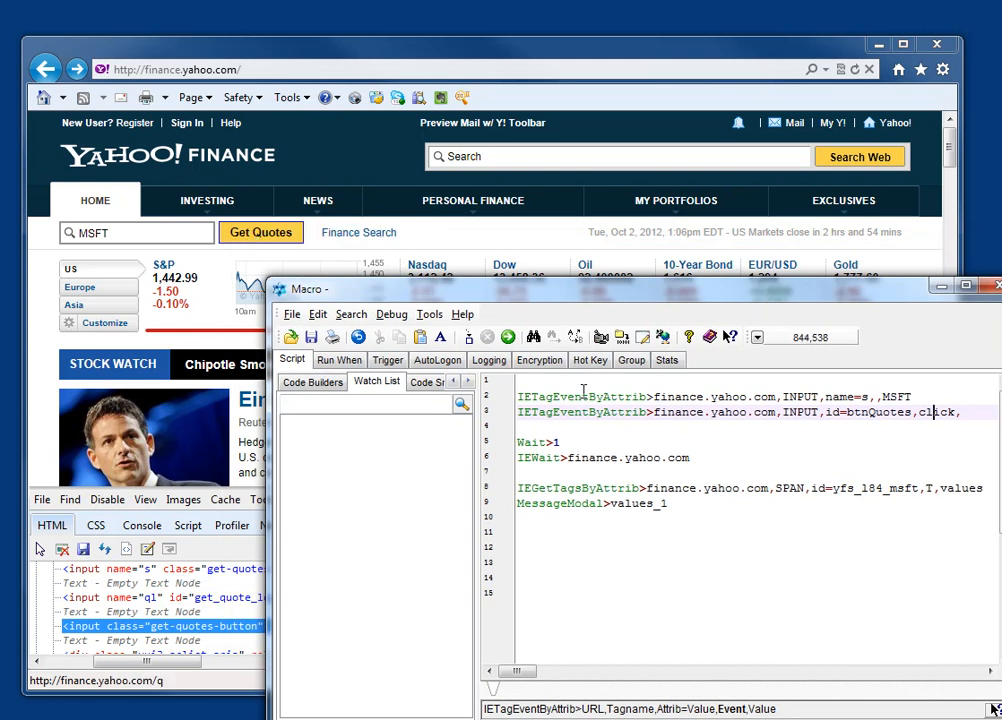
mouse_move(590, 302)
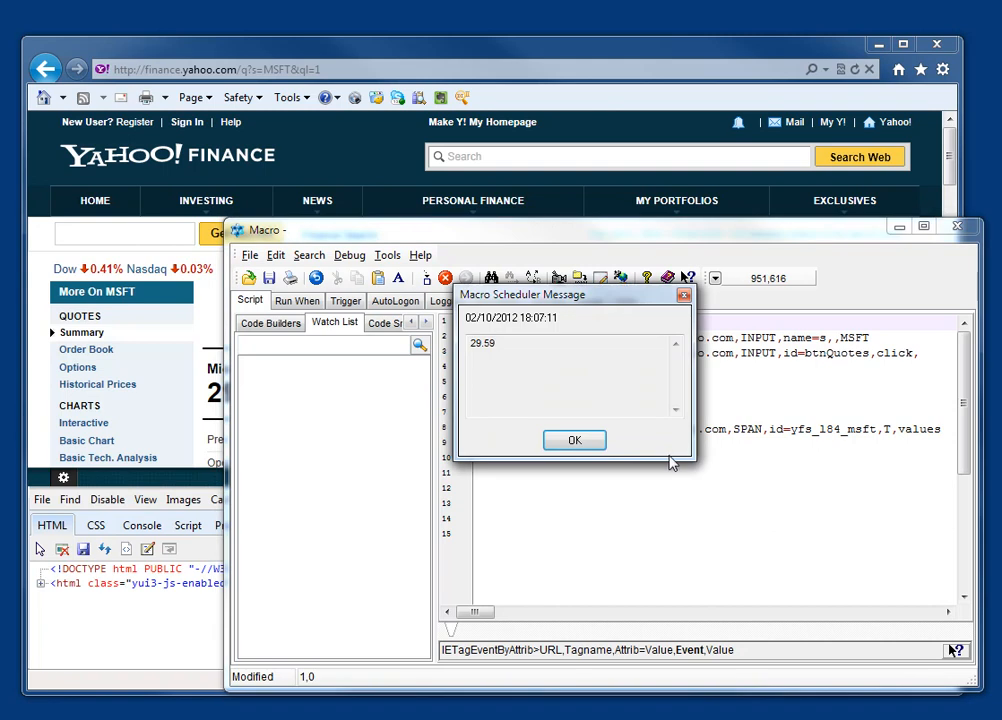
Dismiss the message showing the MSFT price 29.59
click(574, 440)
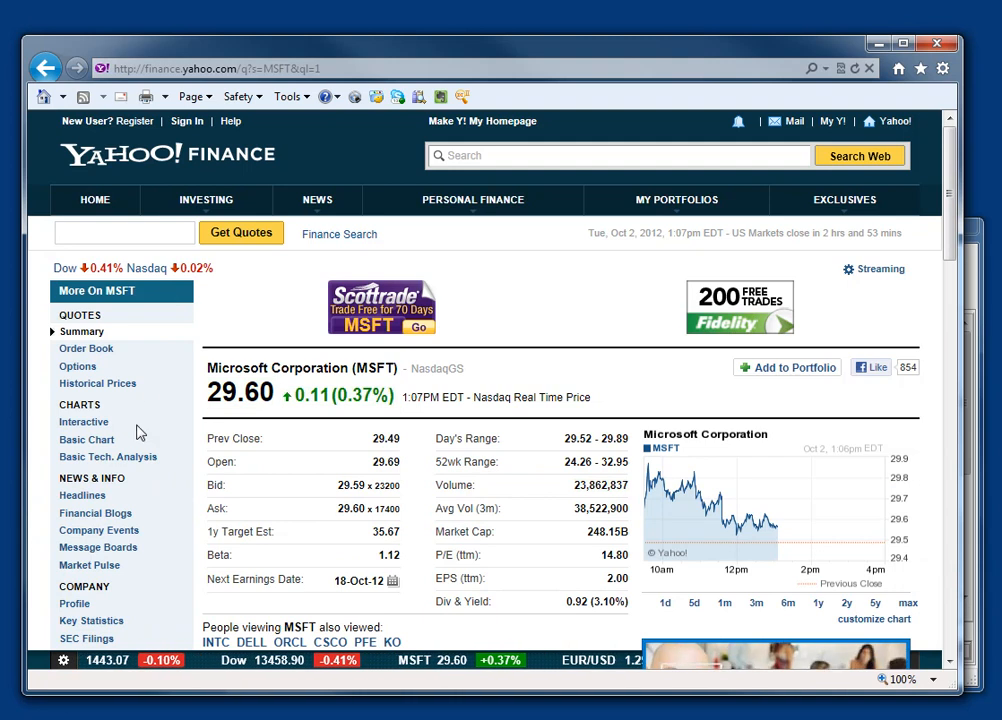
mouse_move(316, 292)
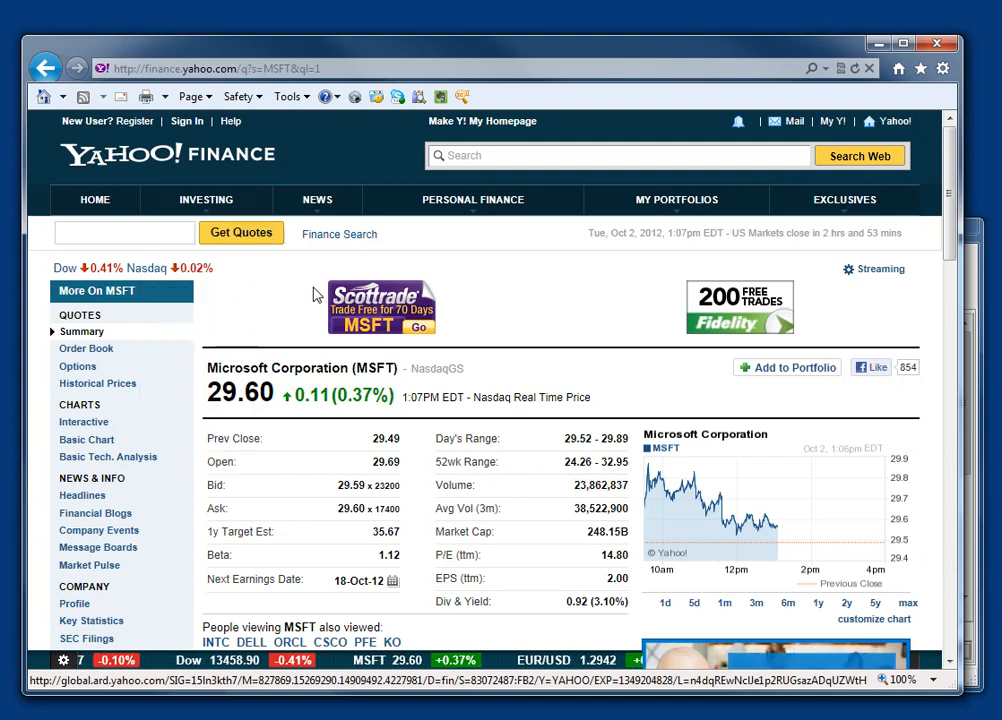